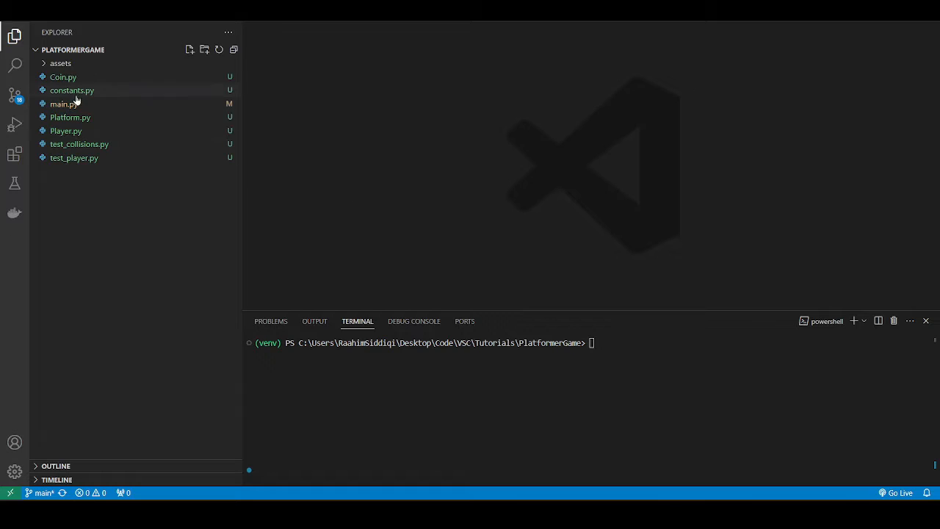
mouse_move(208, 240)
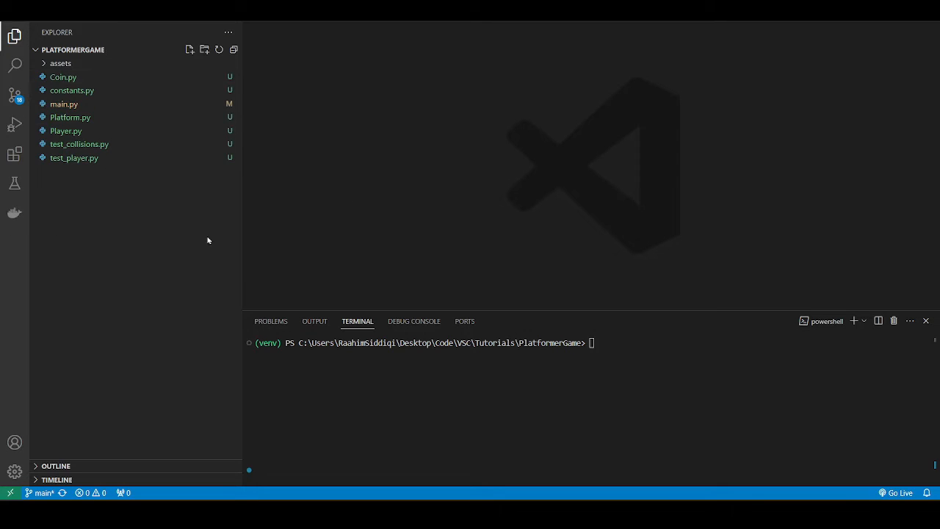
mouse_move(199, 269)
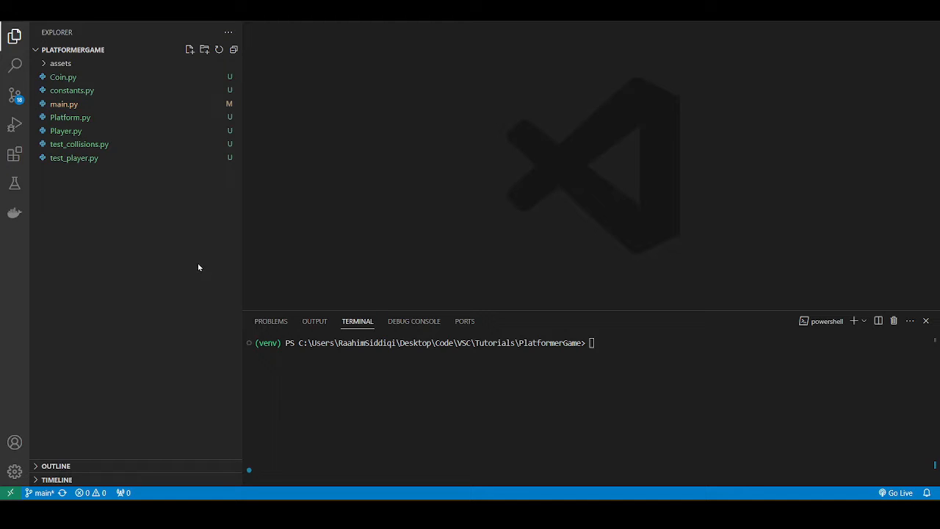
mouse_move(193, 262)
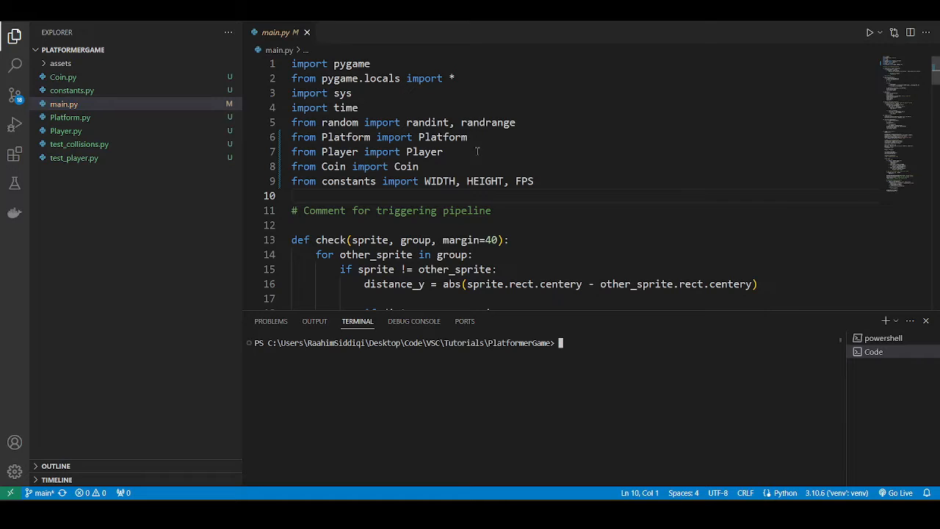
Step: Run the platformer from main.py, close it, and run pytest showing all 5 tests pass
left_click(869, 32)
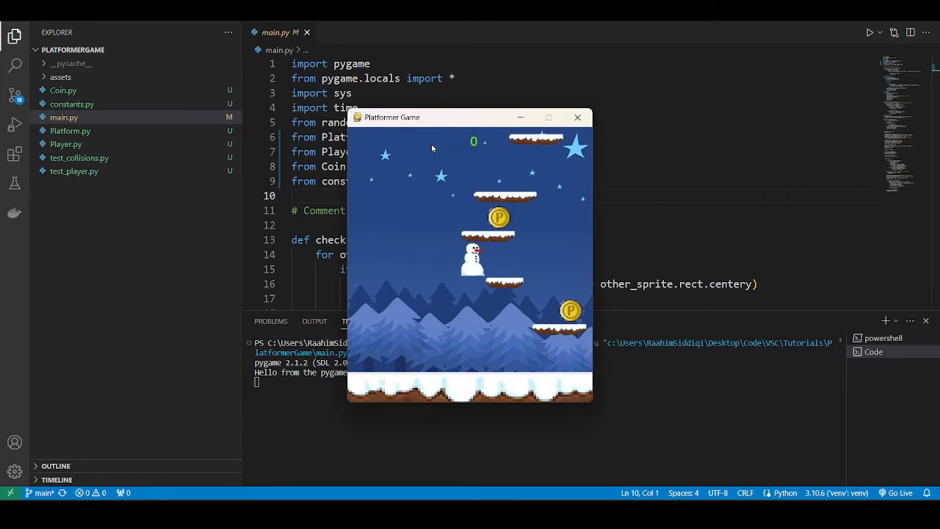
left_click(577, 117)
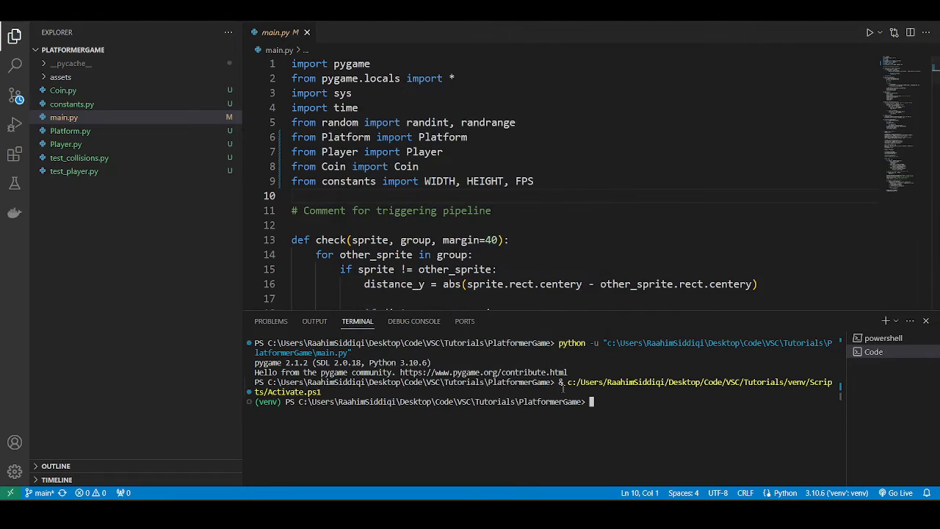
type("clea")
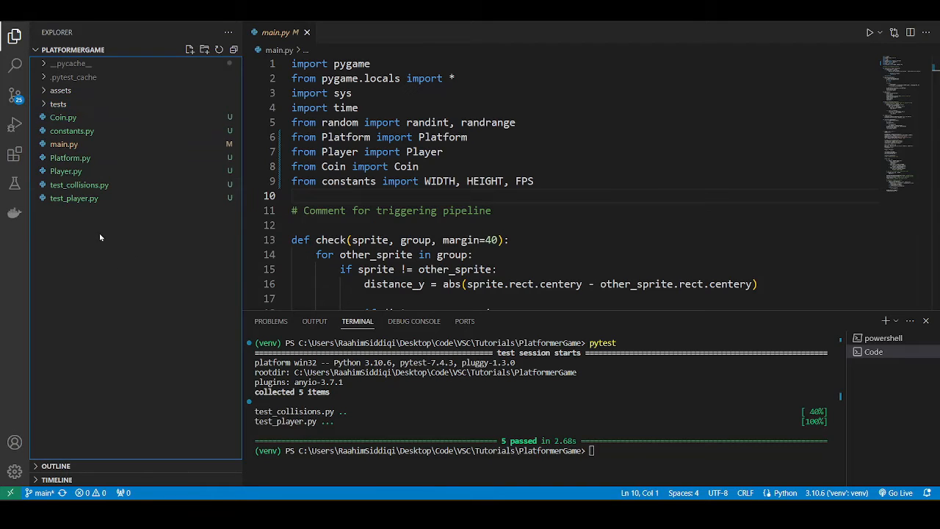
left_click(73, 198)
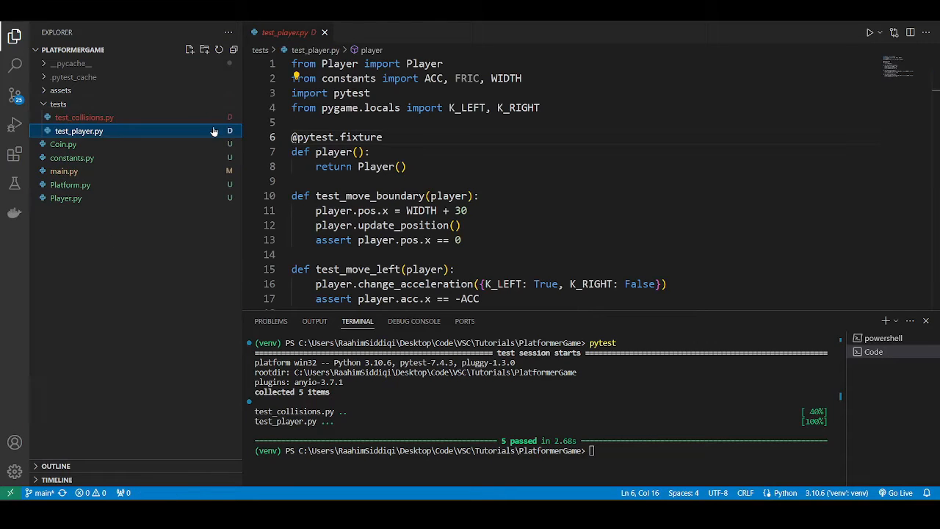
Step: Create a src folder and move Coin.py, constants.py, Platform.py and Player.py into it
left_click(188, 50)
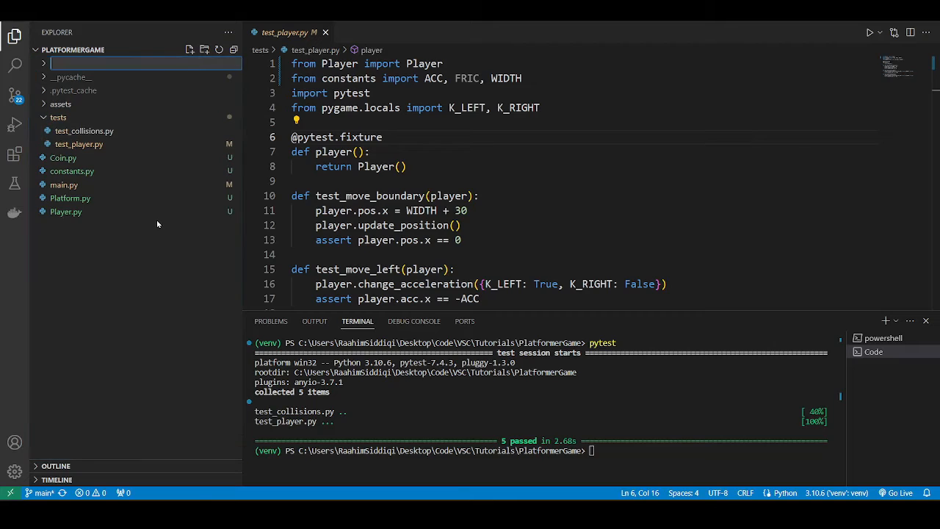
type("src")
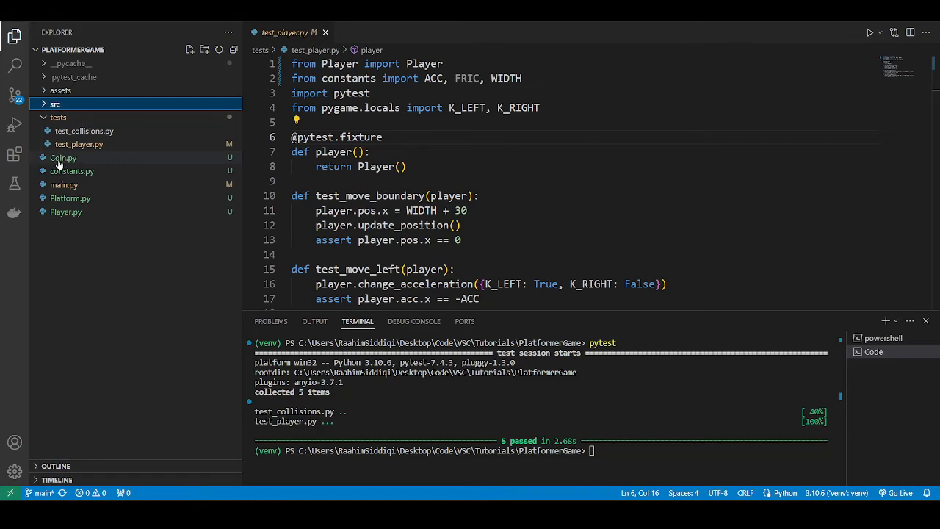
left_click(63, 157)
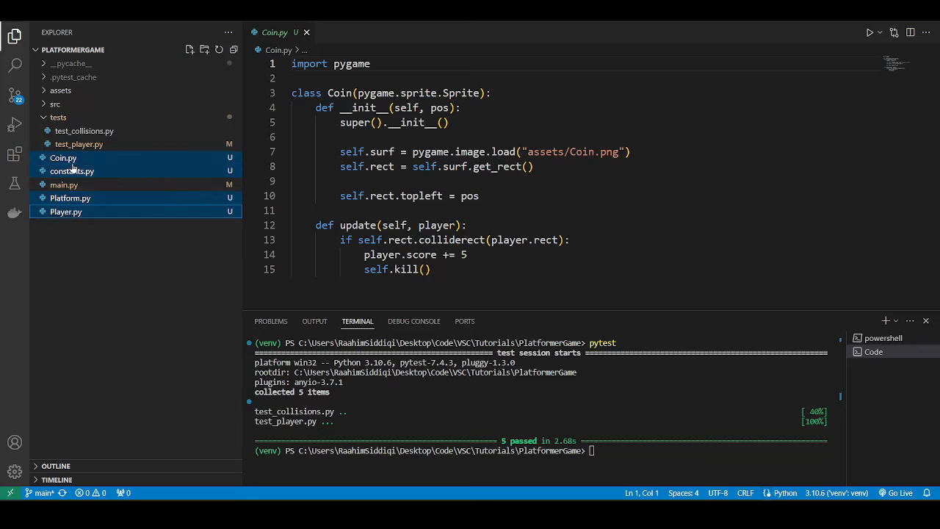
left_click_drag(64, 157, 56, 103)
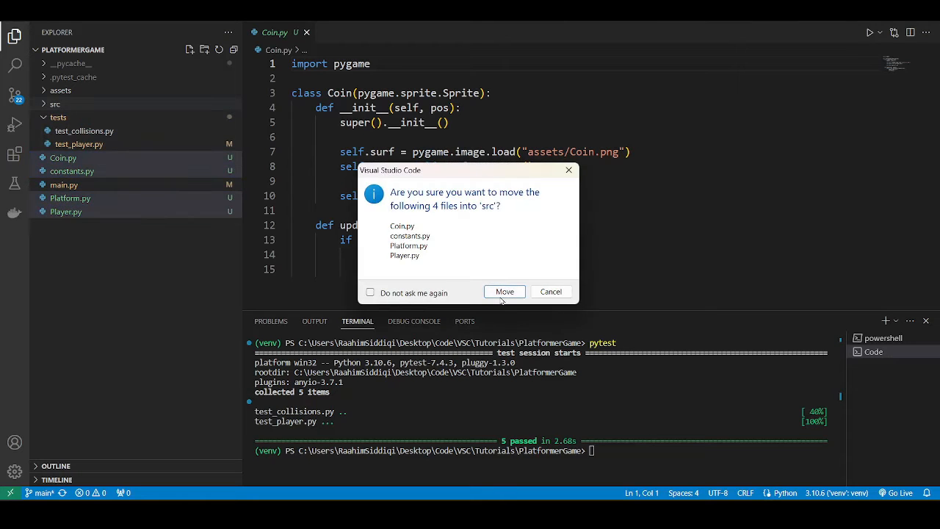
left_click(505, 290)
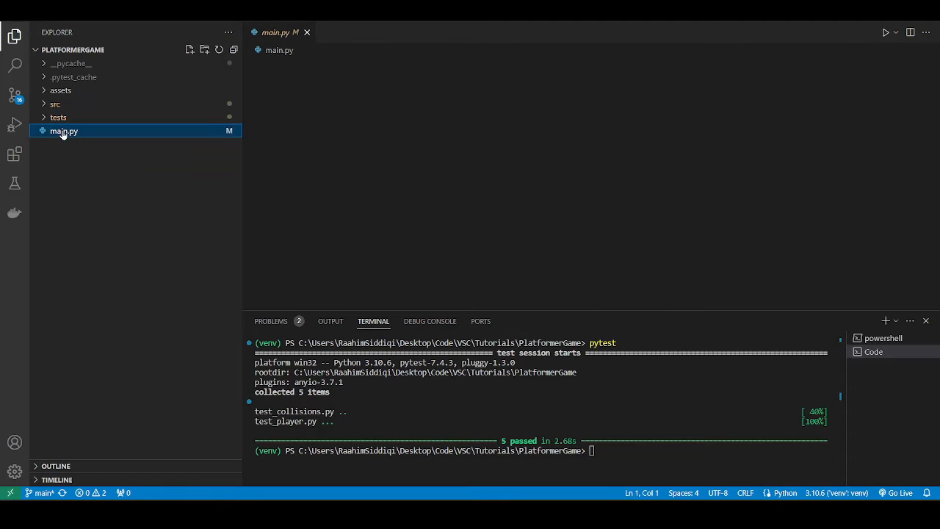
Step: Run main.py and see ModuleNotFoundError for 'Platform' now that modules live in src
left_click(65, 130)
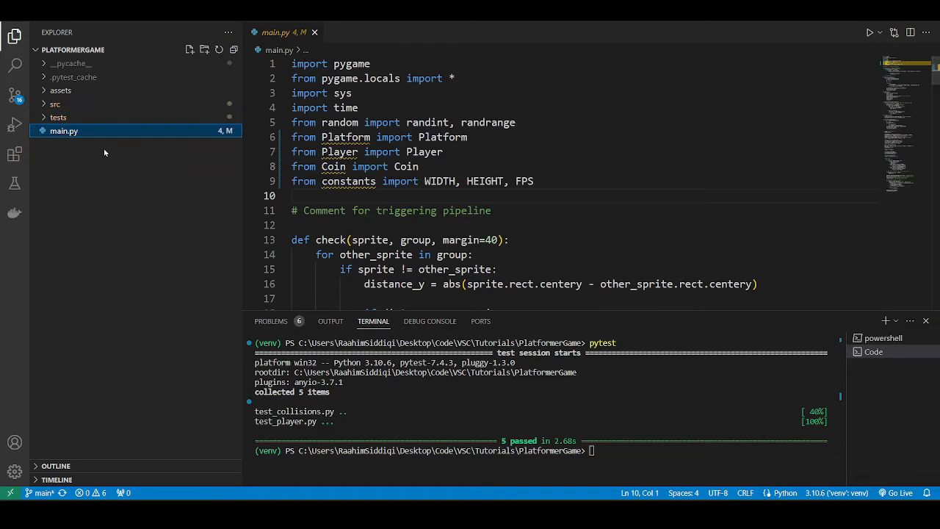
type("cle")
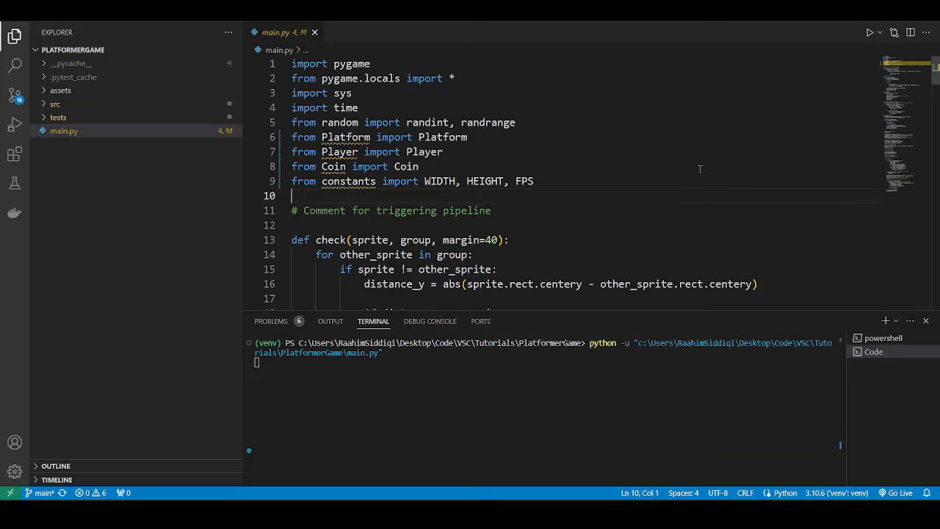
left_click(869, 32)
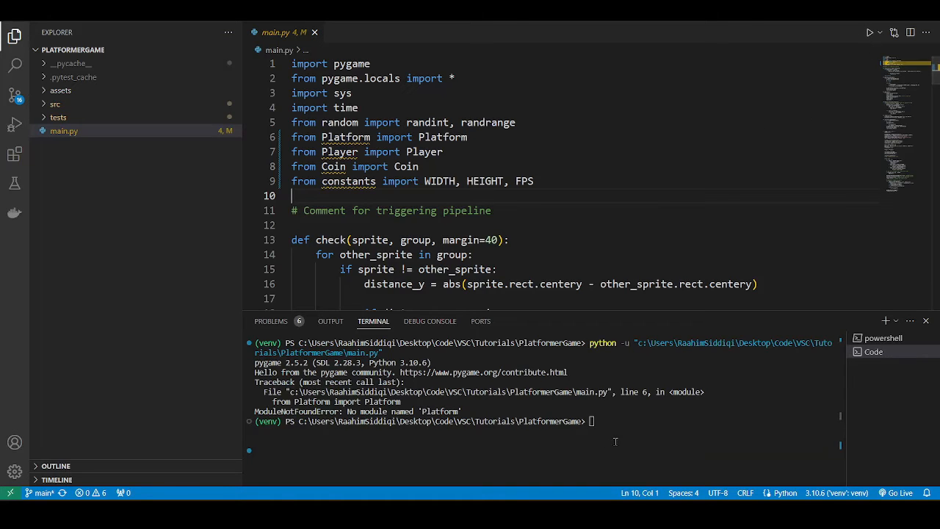
left_click_drag(273, 403, 462, 412)
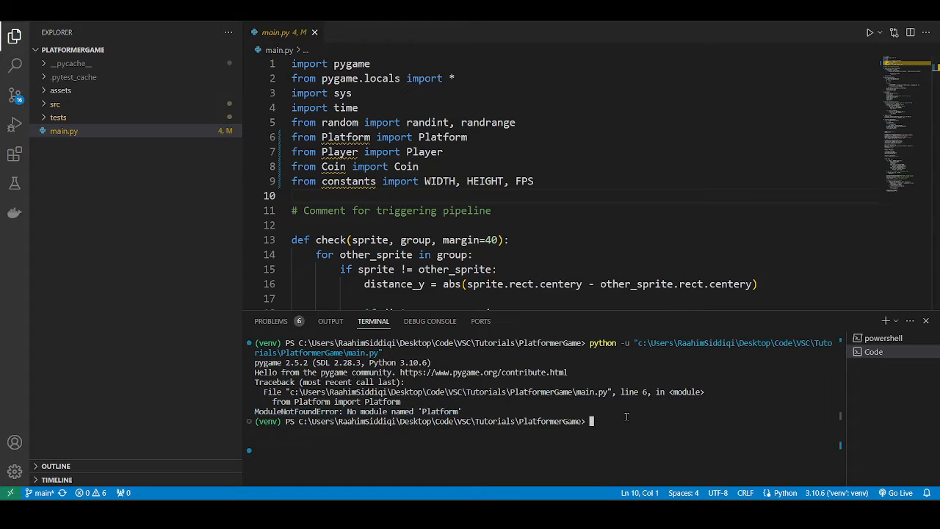
type("pytest")
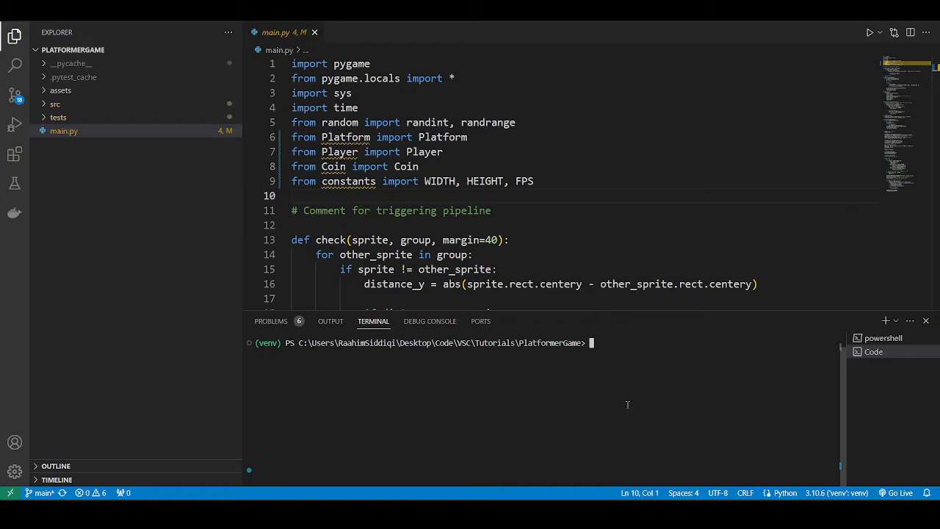
Step: Add an empty __init__.py to src and import Platform from src.Platform in main.py
left_click(58, 118)
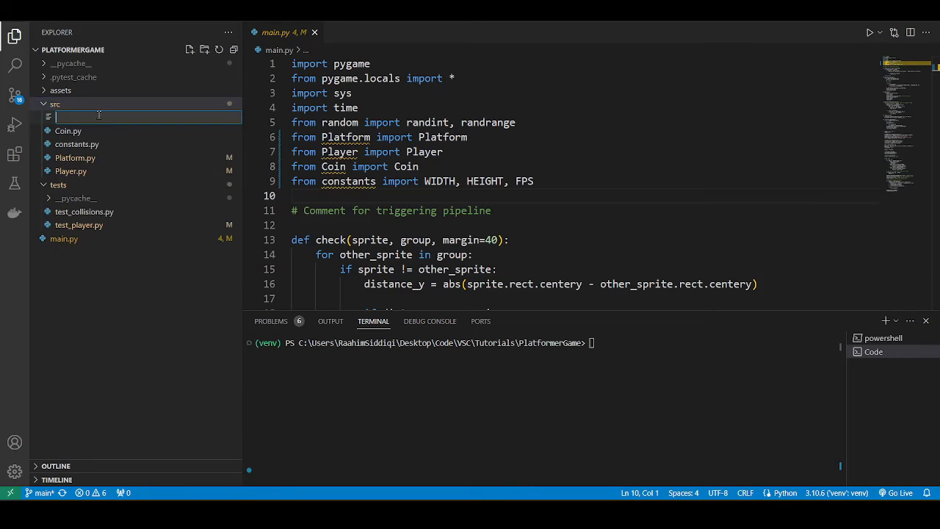
type("_init__.py")
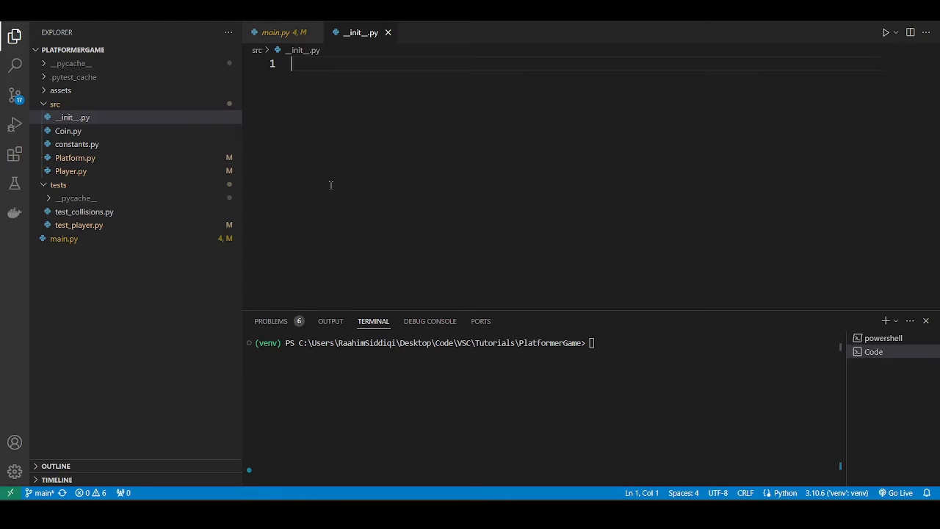
mouse_move(299, 191)
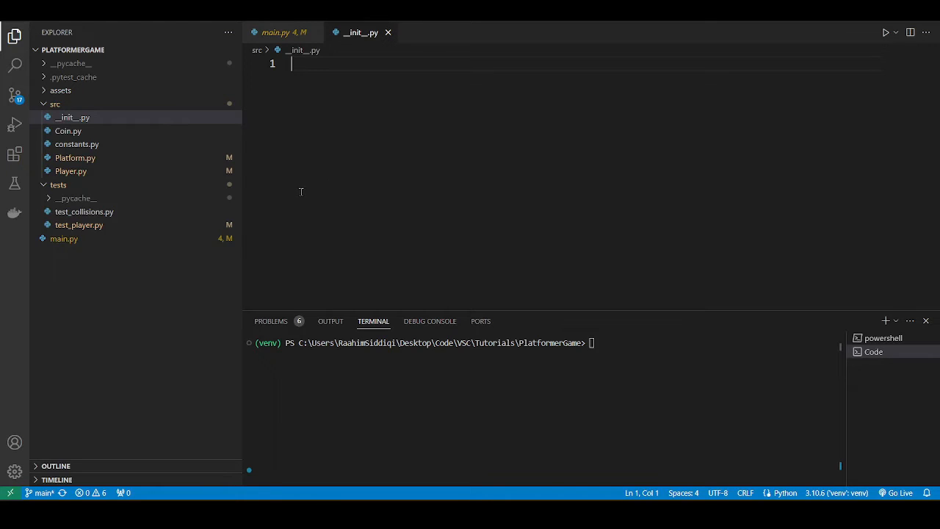
left_click(283, 32)
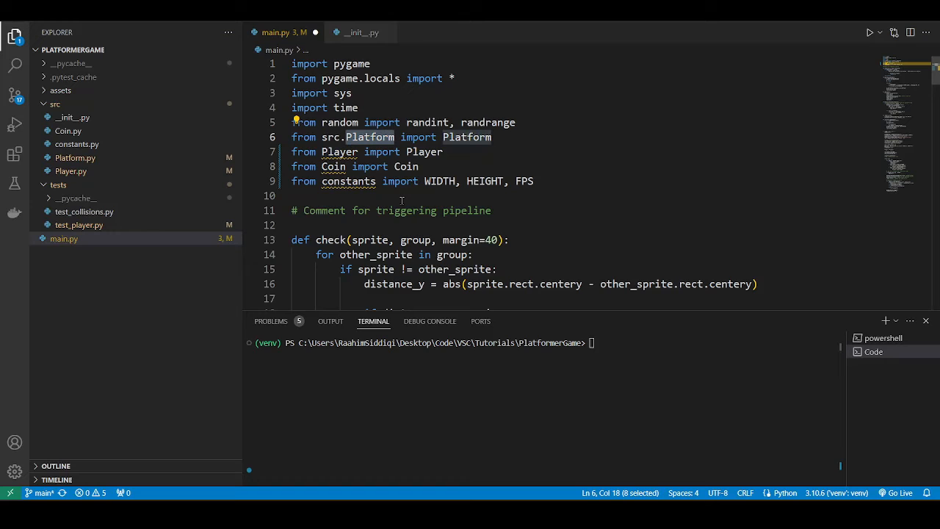
mouse_move(74, 118)
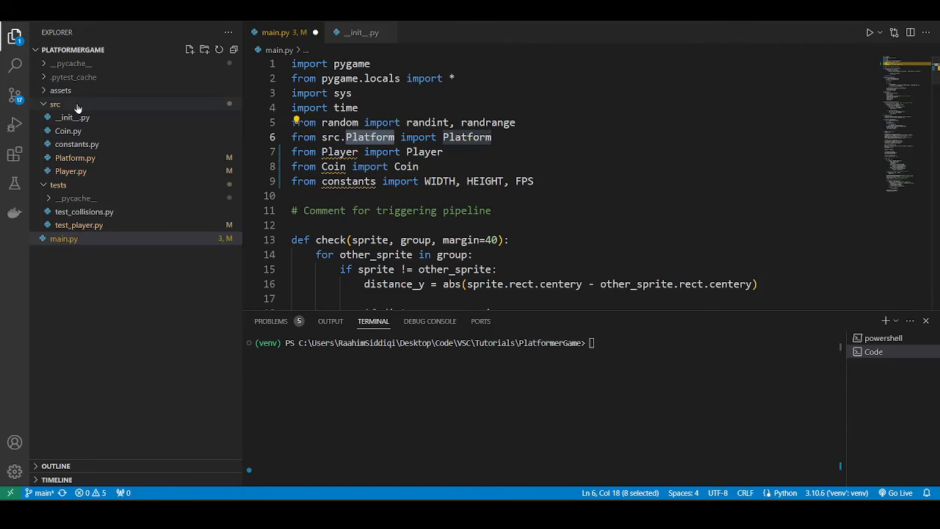
left_click(55, 103)
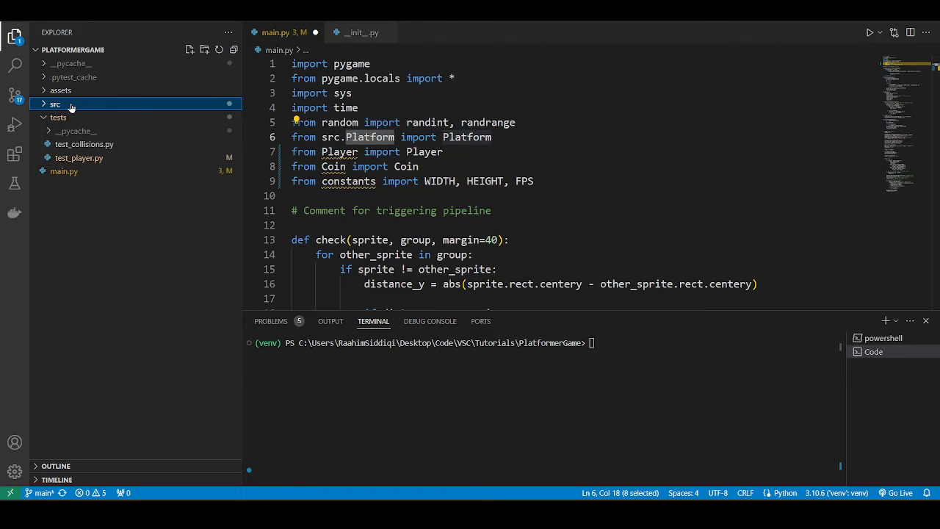
left_click(56, 102)
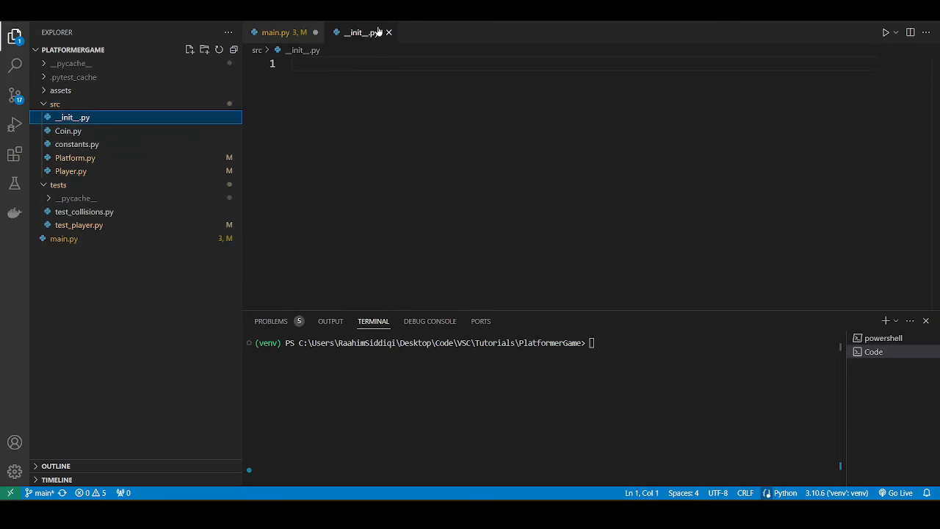
Step: Prefix the Player, Coin and constants imports in main.py with src., save and rerun
left_click(283, 33)
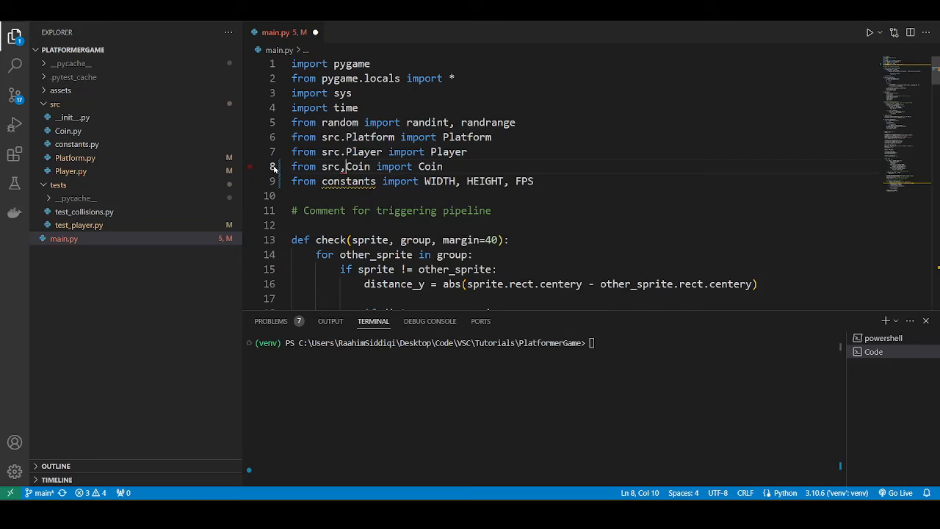
type("src.")
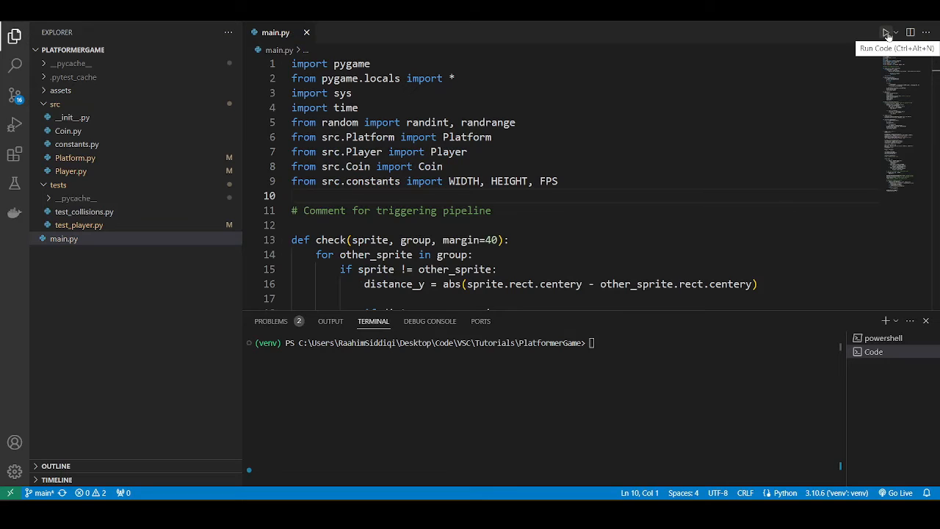
left_click(884, 32)
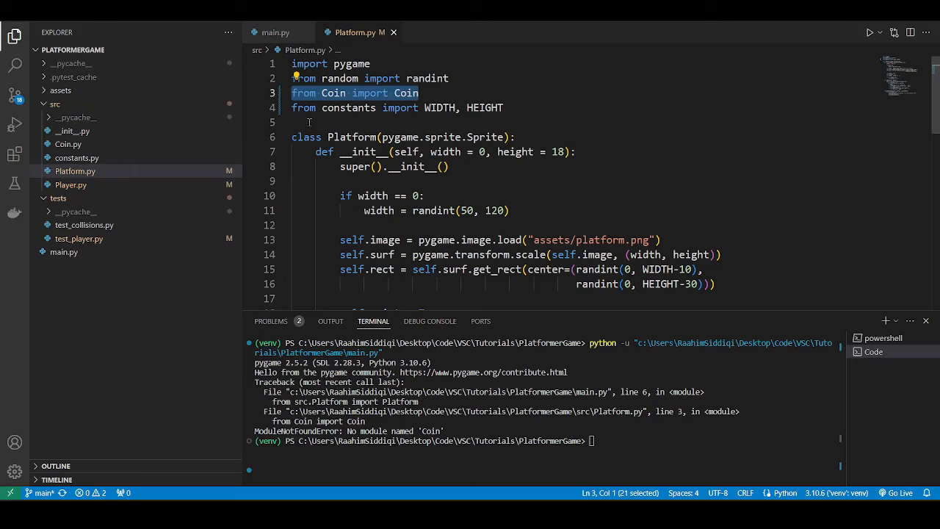
mouse_move(311, 124)
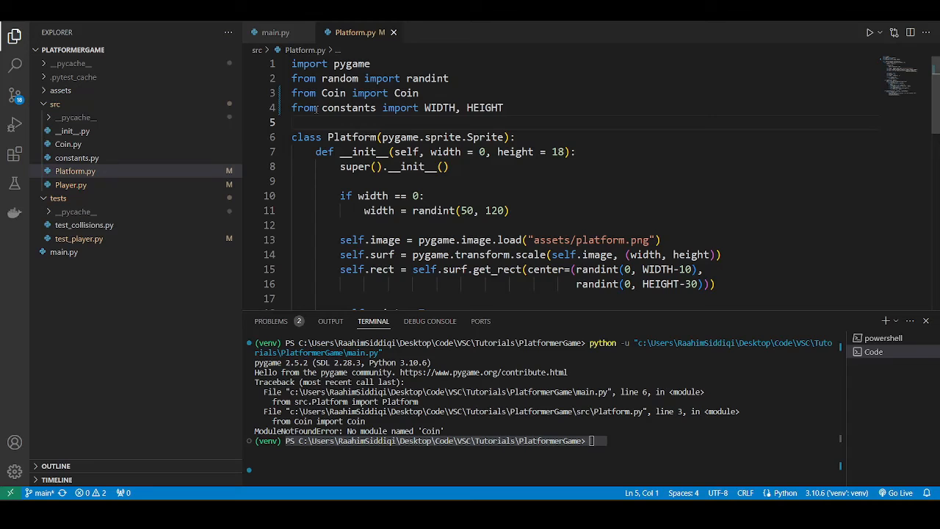
Step: Change Platform.py to 'from .Coin import Coin' and rerun, now failing on constants in Player.py
type(".")
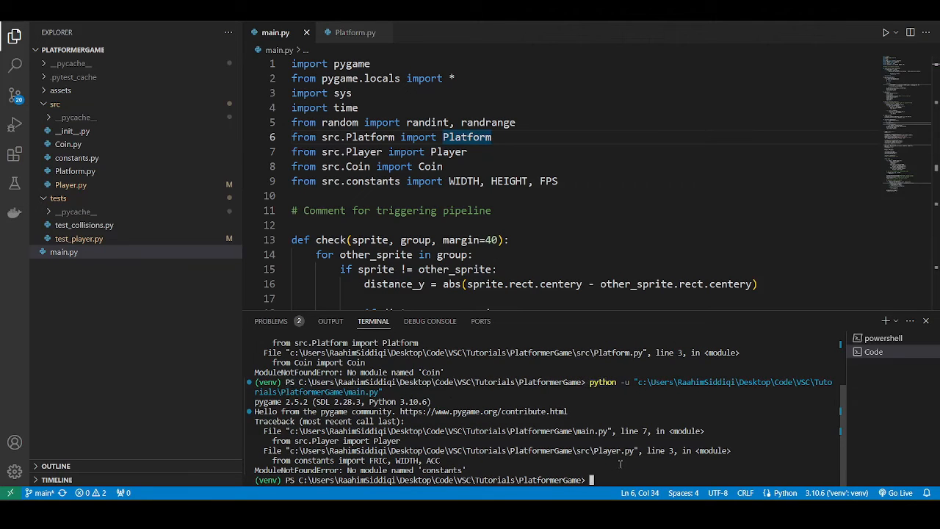
Step: Change Player.py to import FRIC, WIDTH and ACC from .constants and save it
left_click(351, 33)
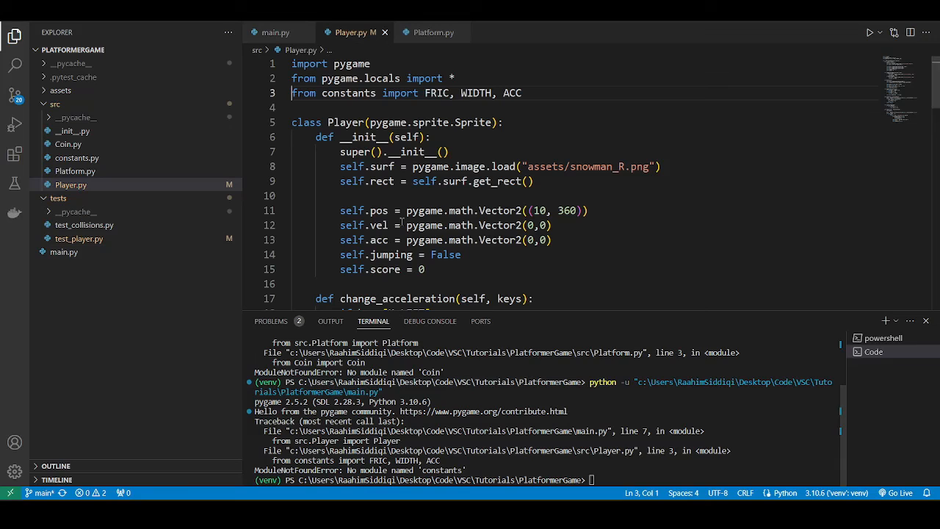
type(".")
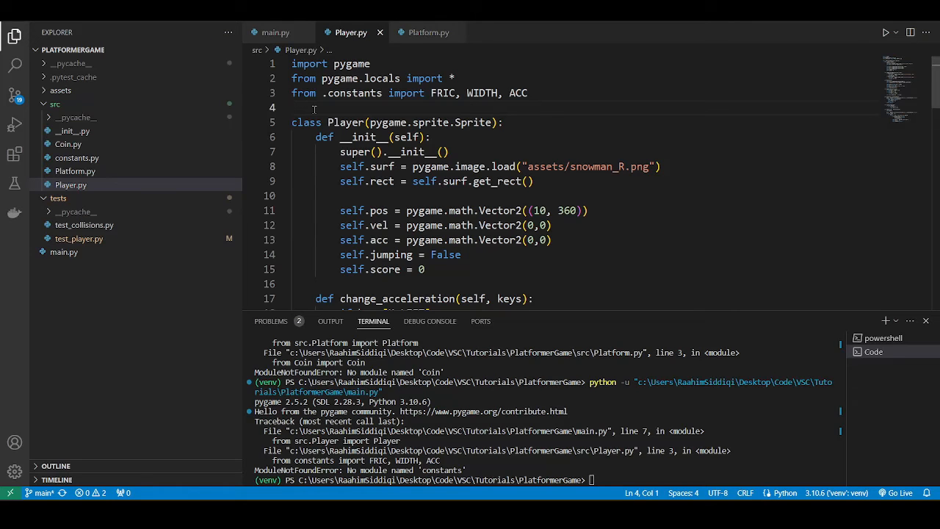
left_click(77, 157)
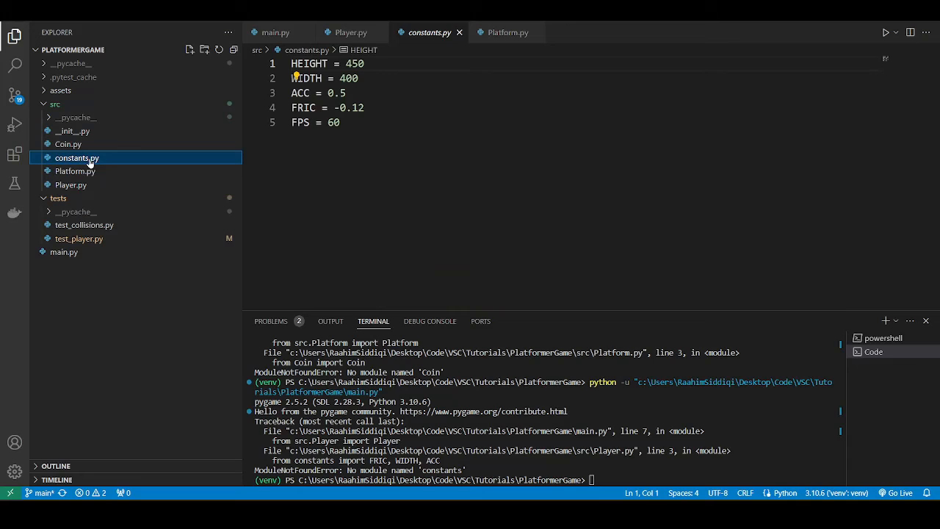
left_click(70, 185)
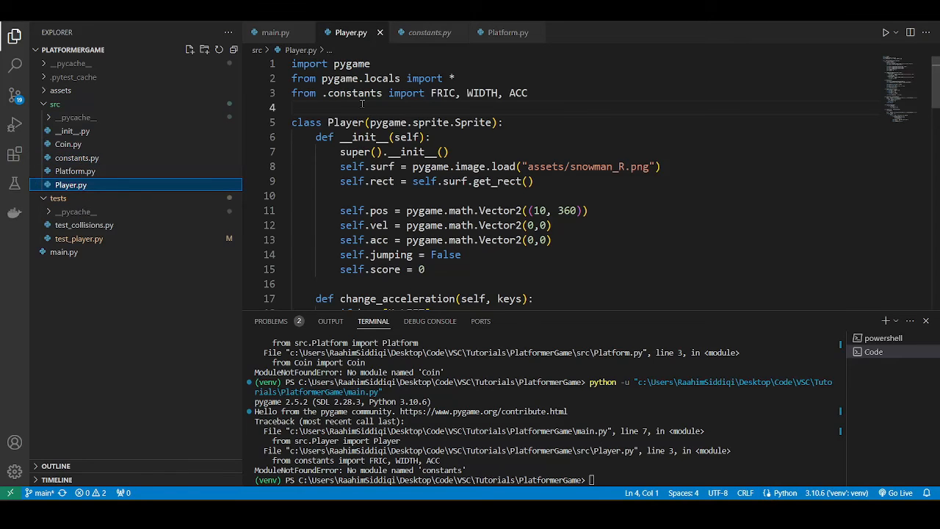
left_click(378, 32)
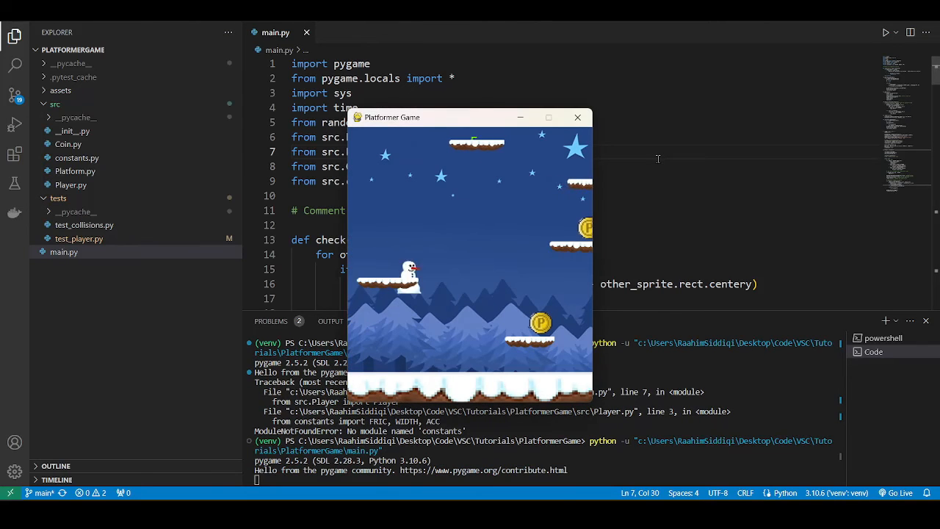
Step: Close the running game and run pytest, which fails collection with No module named 'Player'
left_click(577, 117)
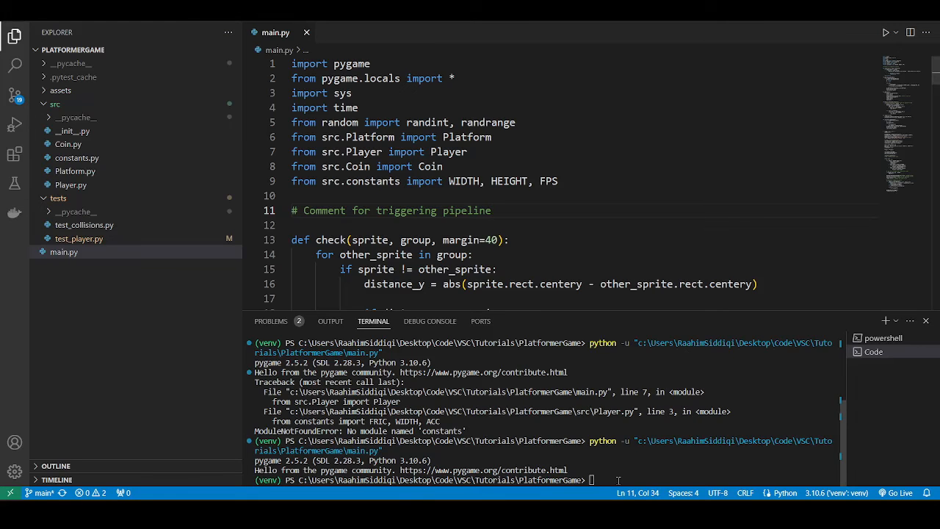
type("pytest")
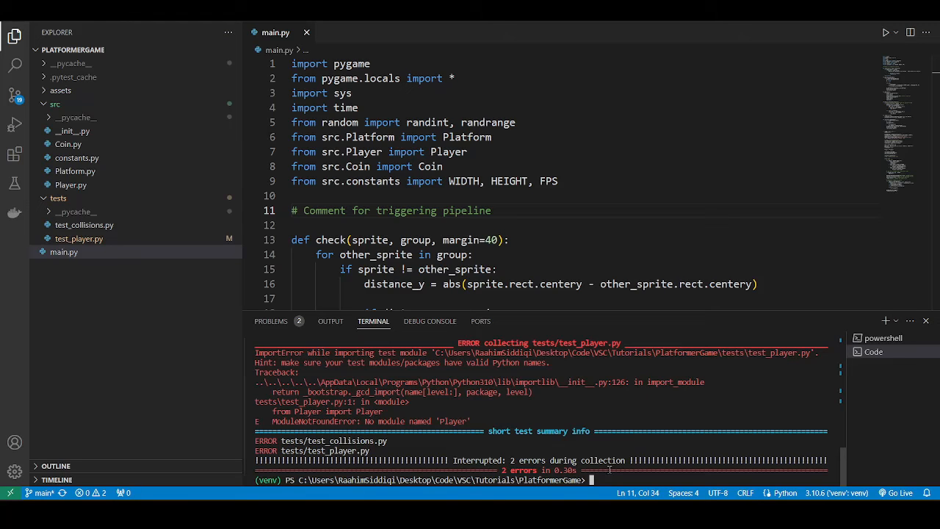
mouse_move(612, 410)
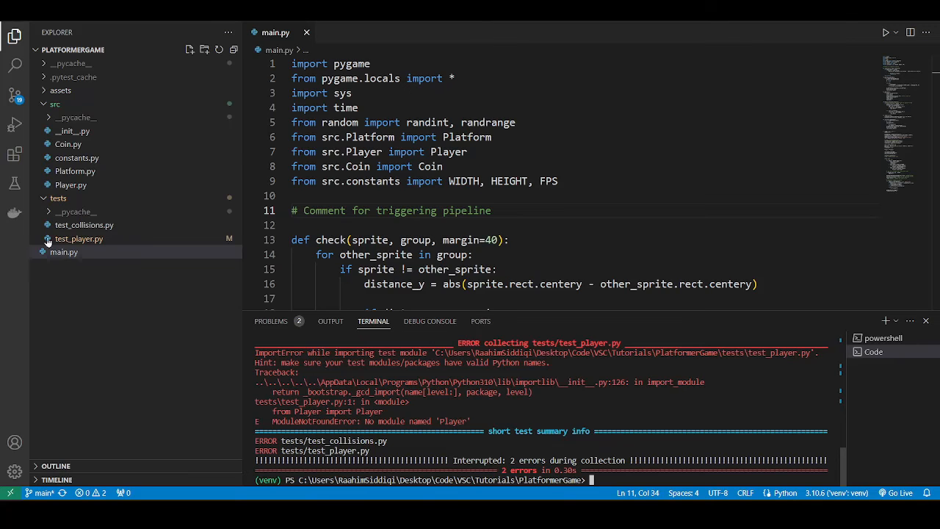
Step: Make test_player.py import Player and ACC, FRIC, WIDTH from src, then check test_collisions.py
left_click(79, 238)
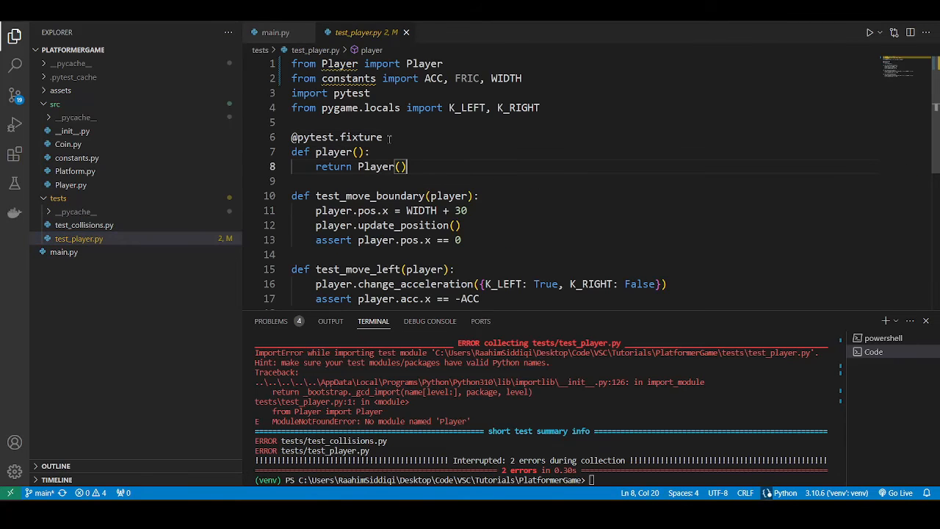
left_click(338, 63)
type("src.")
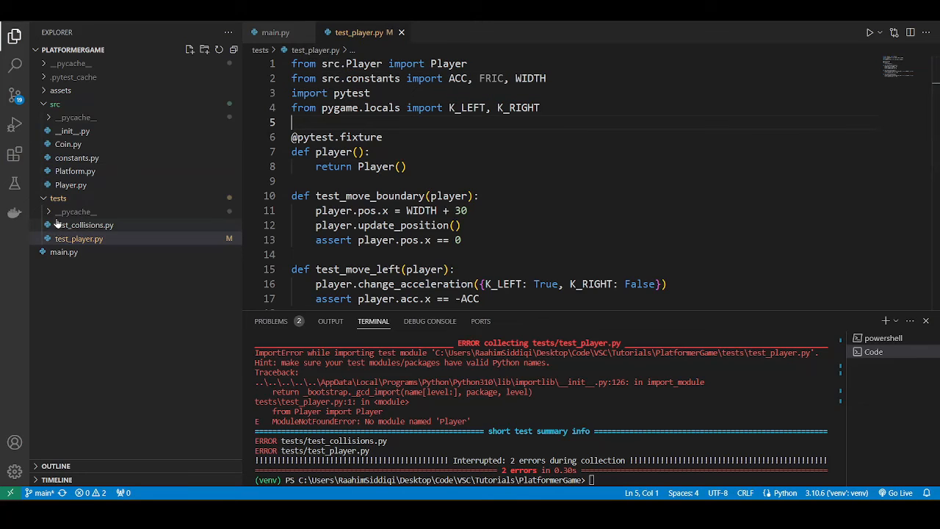
left_click(80, 237)
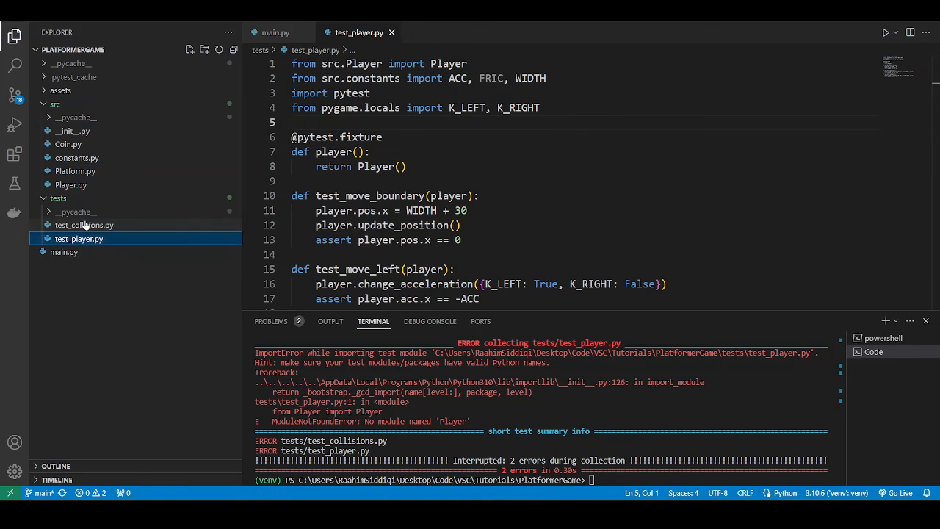
left_click(84, 224)
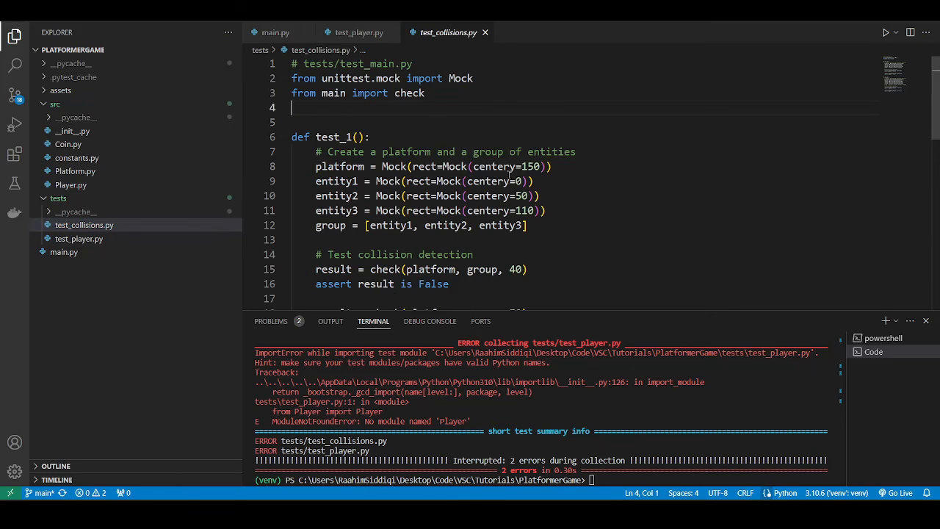
key("Enter")
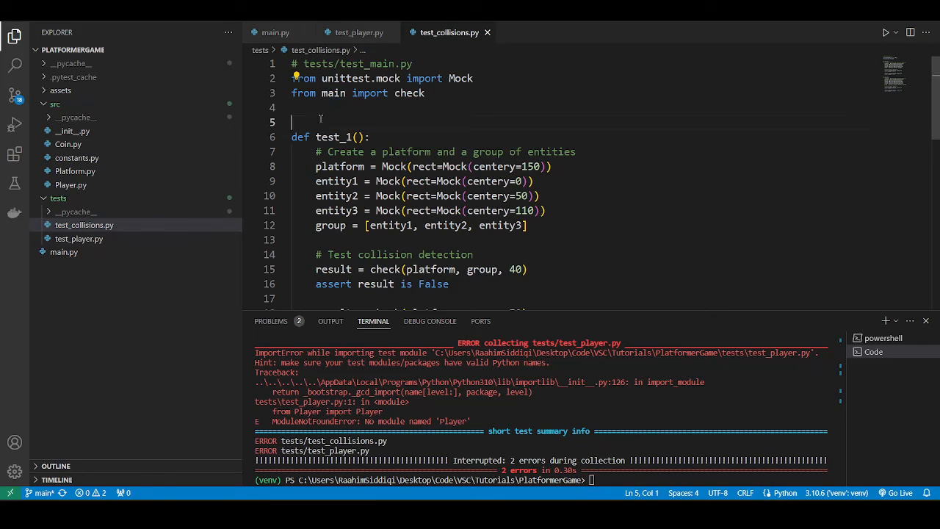
left_click(276, 32)
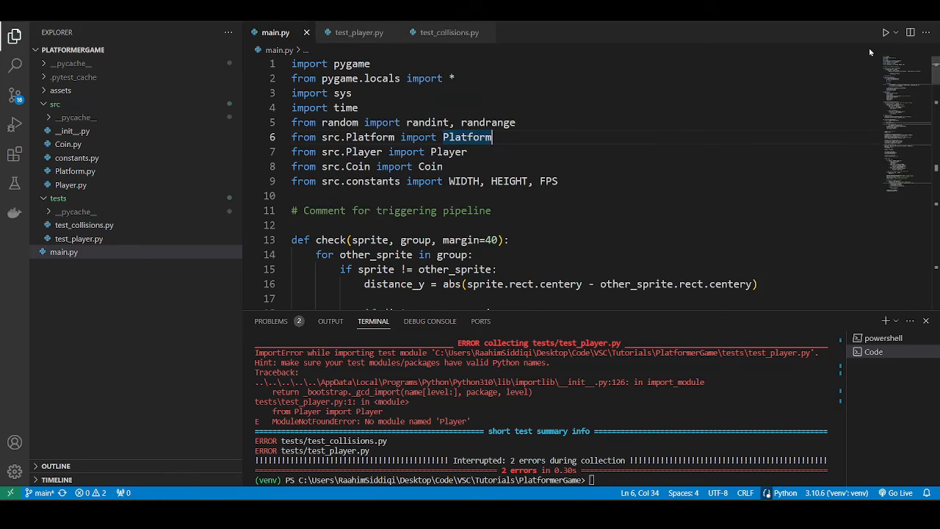
Step: Rerun pytest, which now fails collection with No module named 'src'
type("pytest")
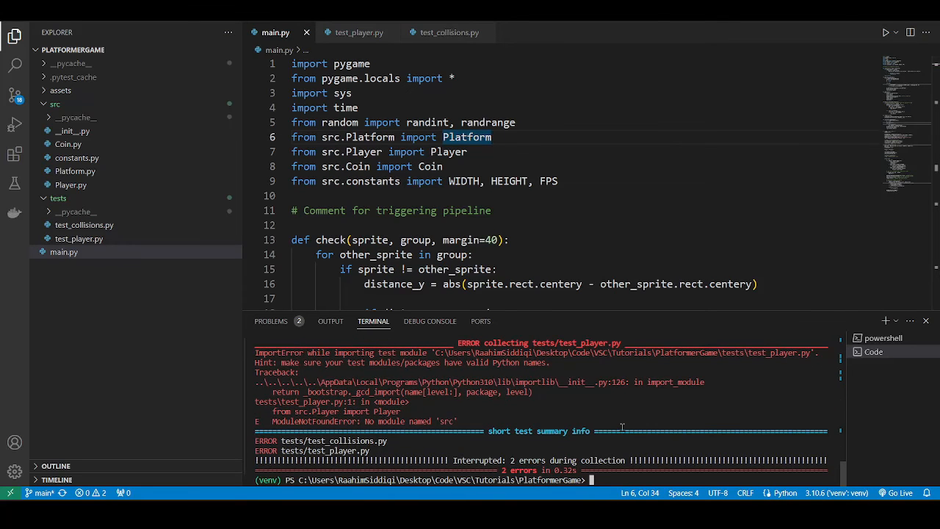
mouse_move(450, 425)
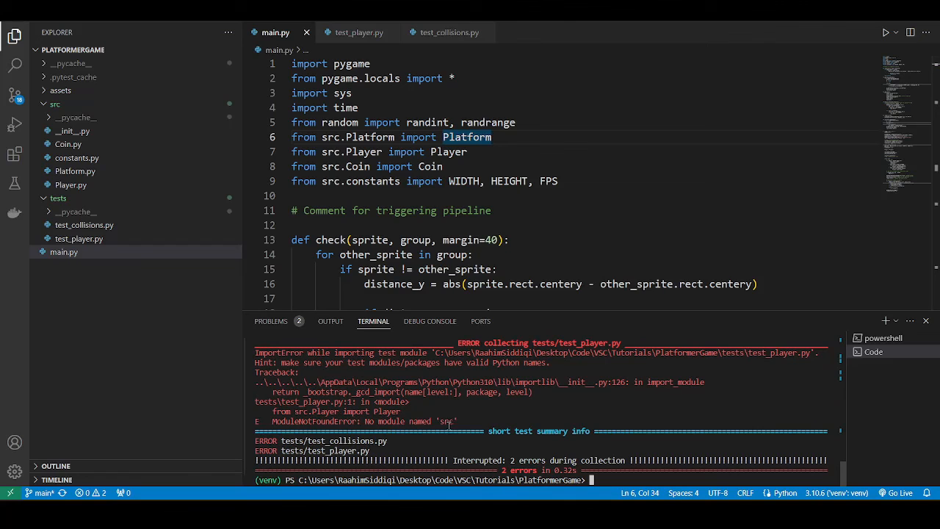
double_click(408, 420)
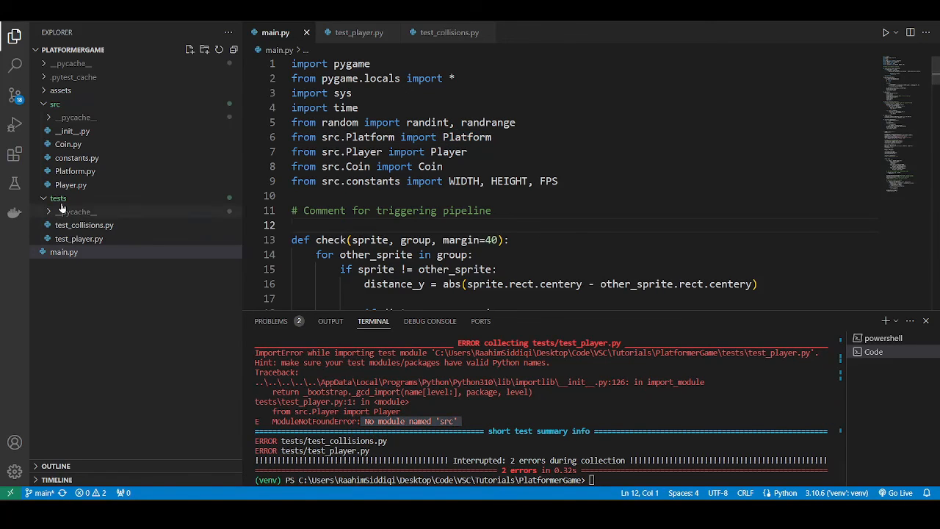
mouse_move(79, 329)
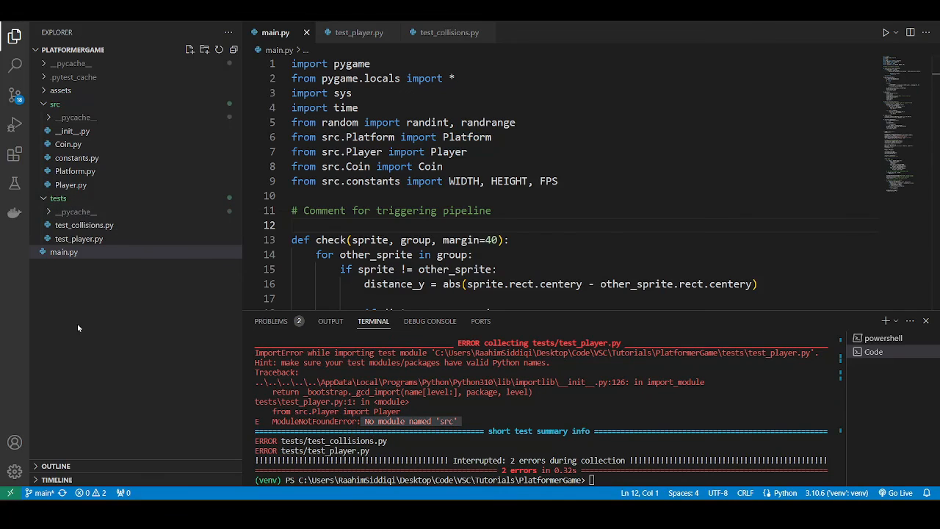
Step: Create an __init__.py file inside the tests folder to make it a package
left_click(57, 197)
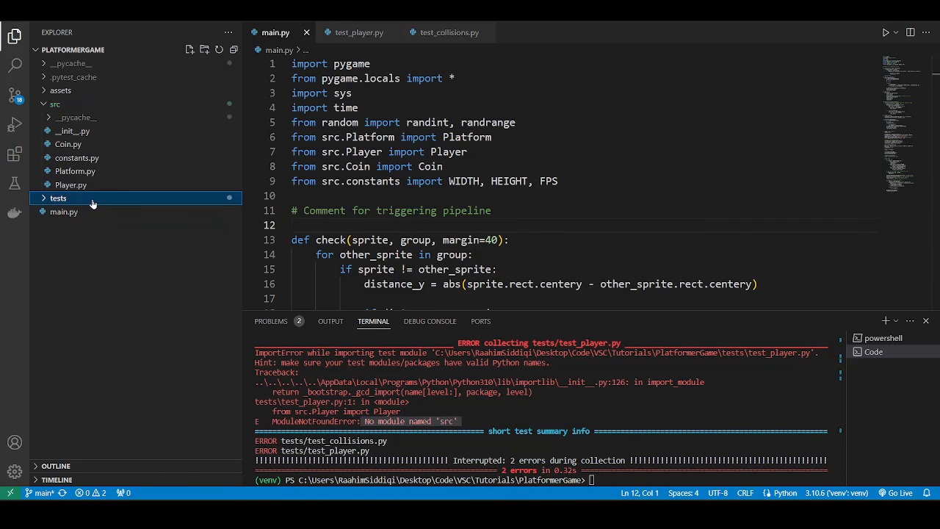
left_click(59, 196)
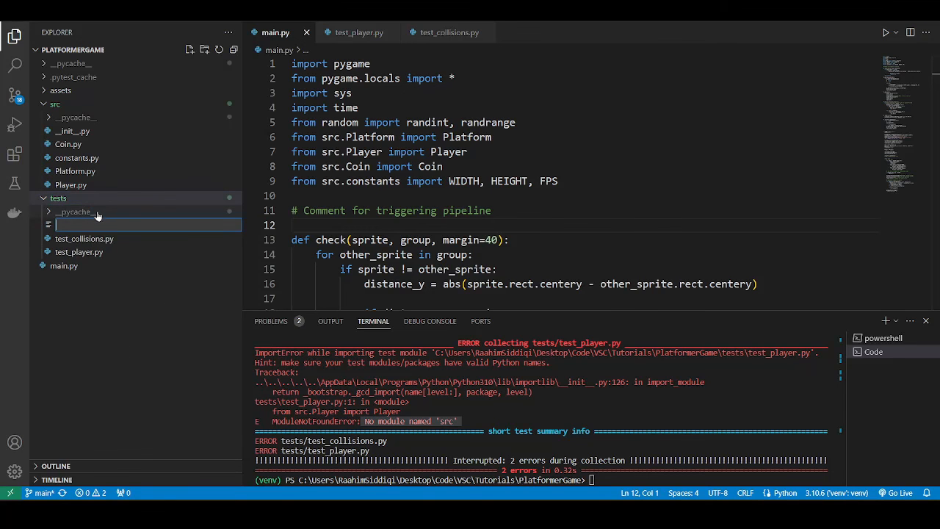
type("__init__.py")
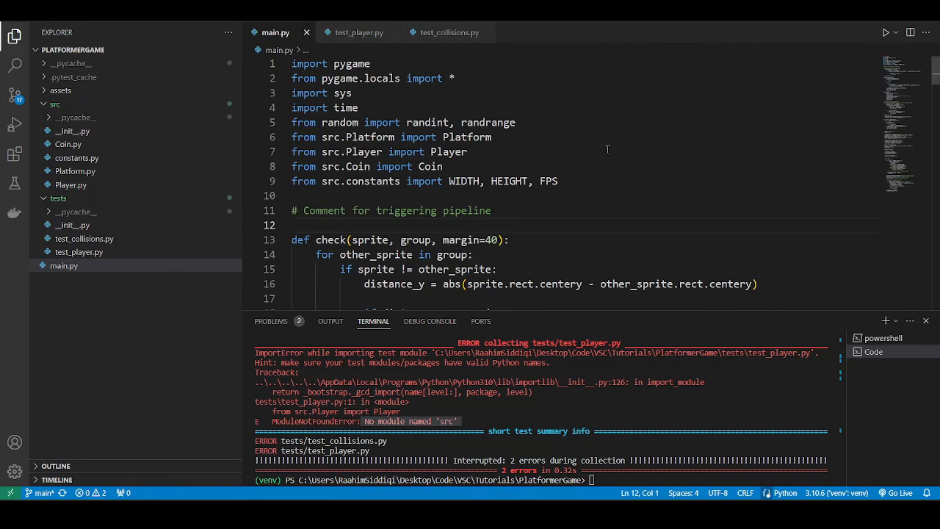
Step: Review the Player import in main.py and test_player.py
double_click(447, 151)
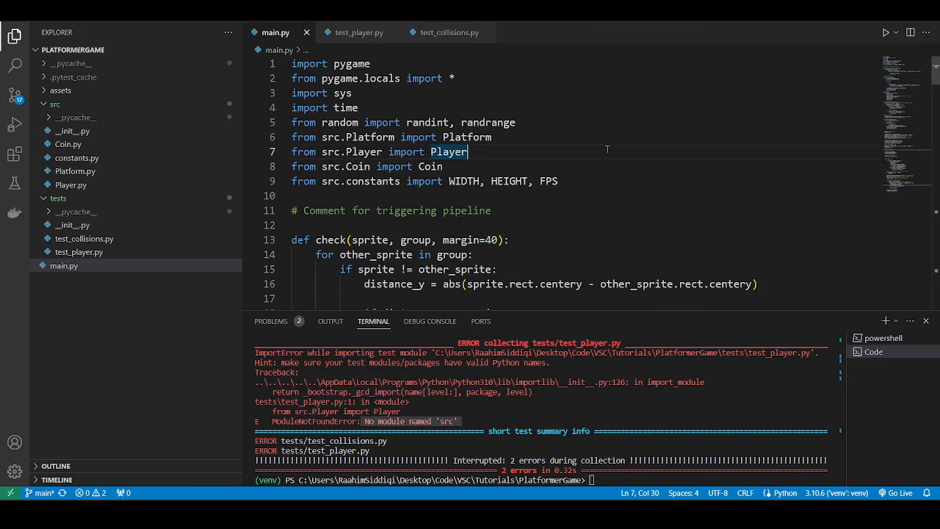
left_click(358, 32)
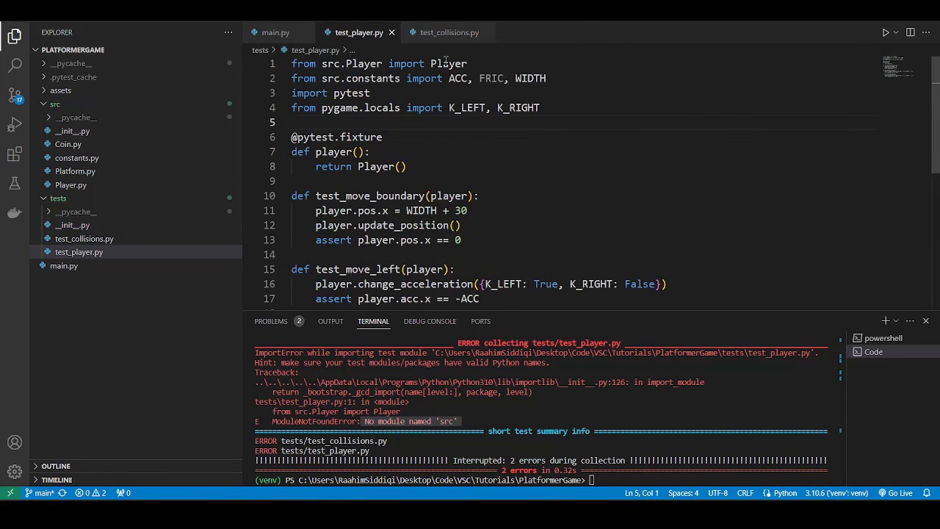
left_click(276, 32)
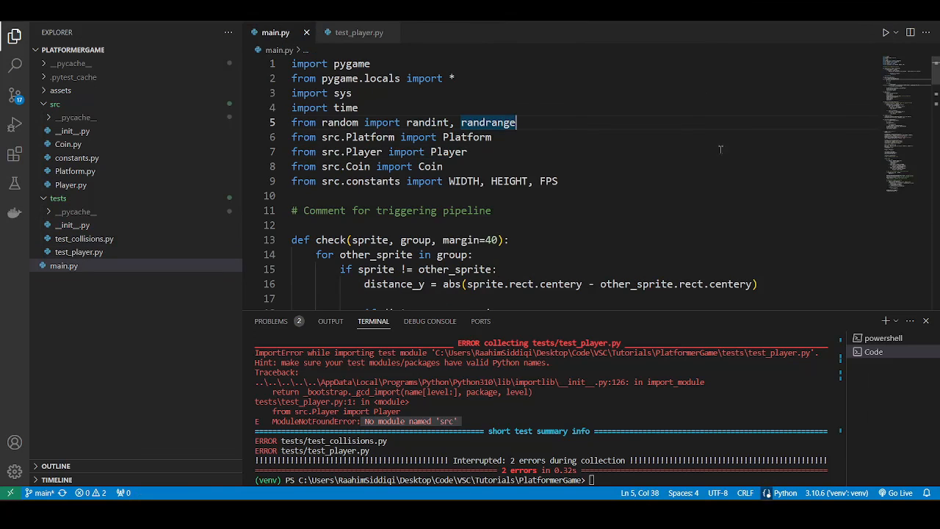